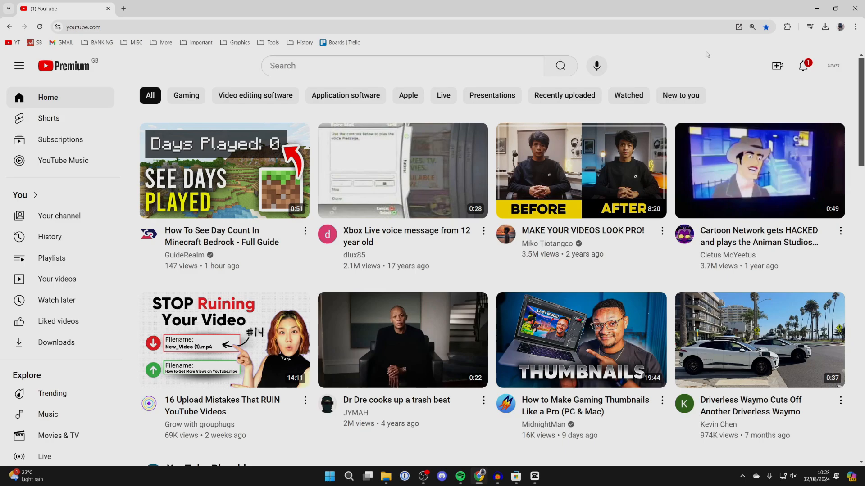
mouse_move(777, 66)
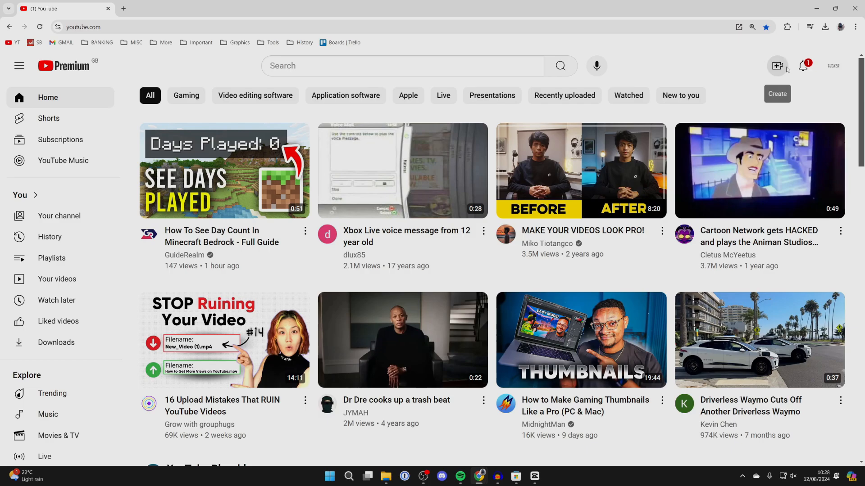
Open the account menu from the profile avatar on the YouTube home page.
left_click(777, 66)
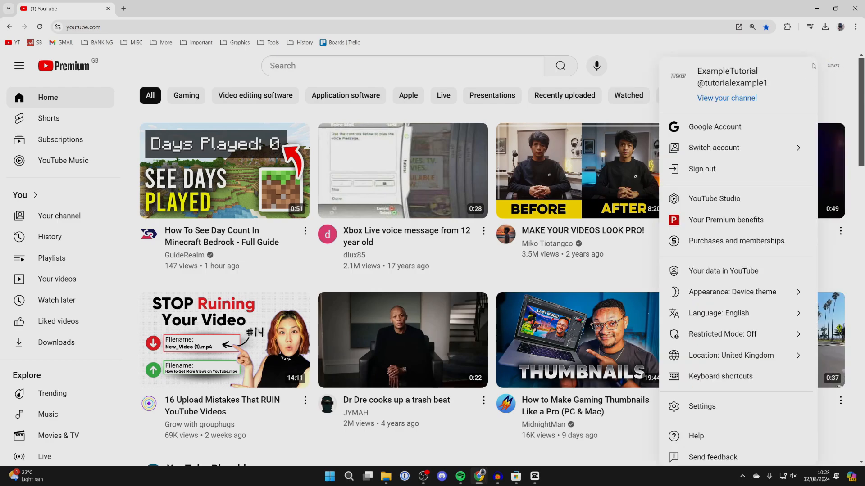
Go to YouTube Studio's Content list and open the editor for Example Video #3.
left_click(713, 199)
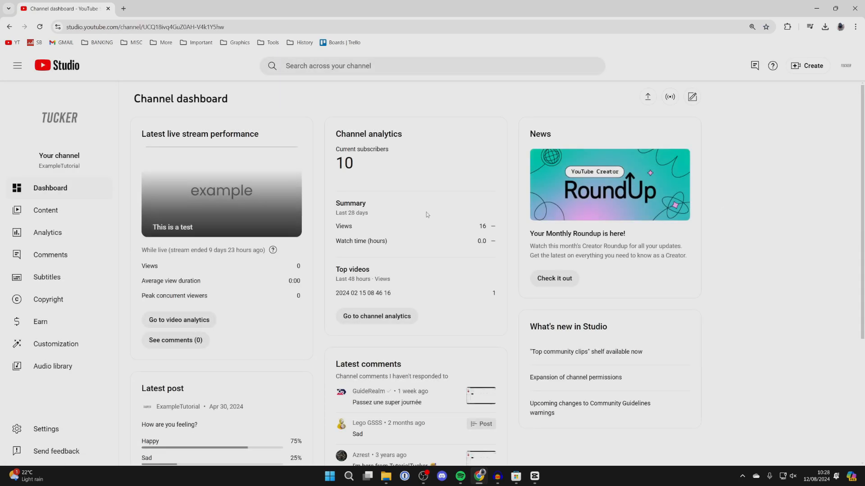
left_click(45, 211)
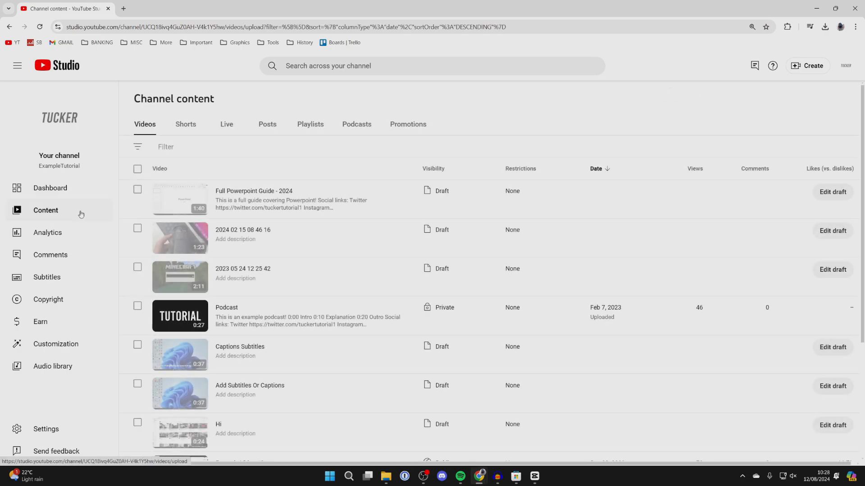
scroll("down", 3)
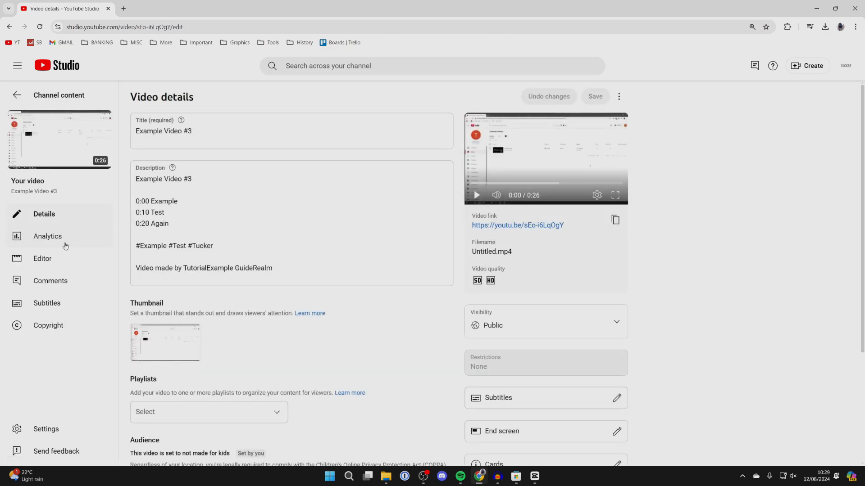
left_click(42, 258)
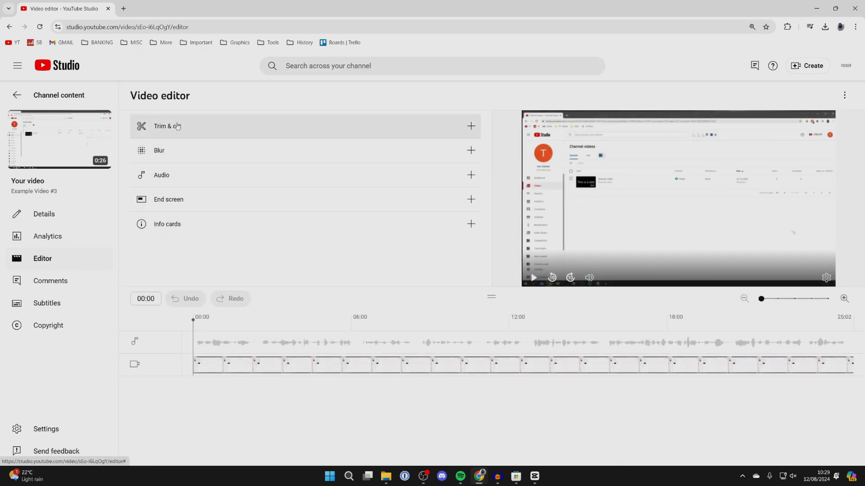
Start the Trim & cut tool in the Example Video #3 editor.
left_click(167, 126)
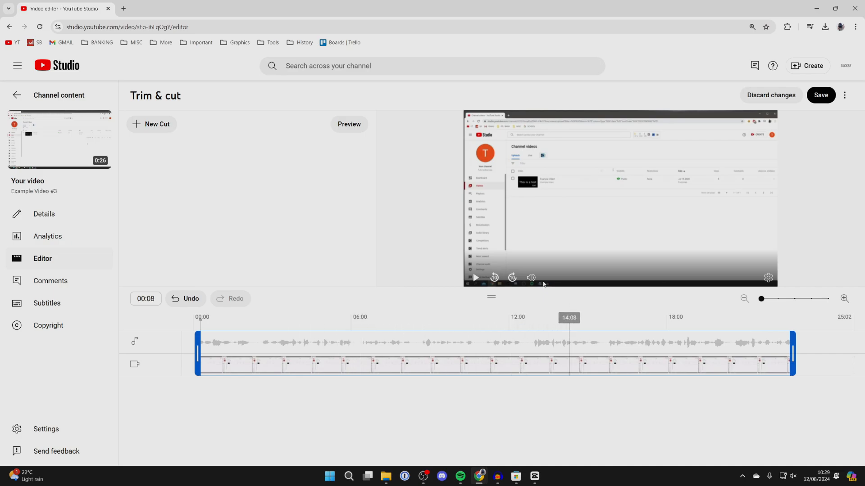
Move the Trim & cut playhead from about 08:14 to 08:20.
left_click(415, 343)
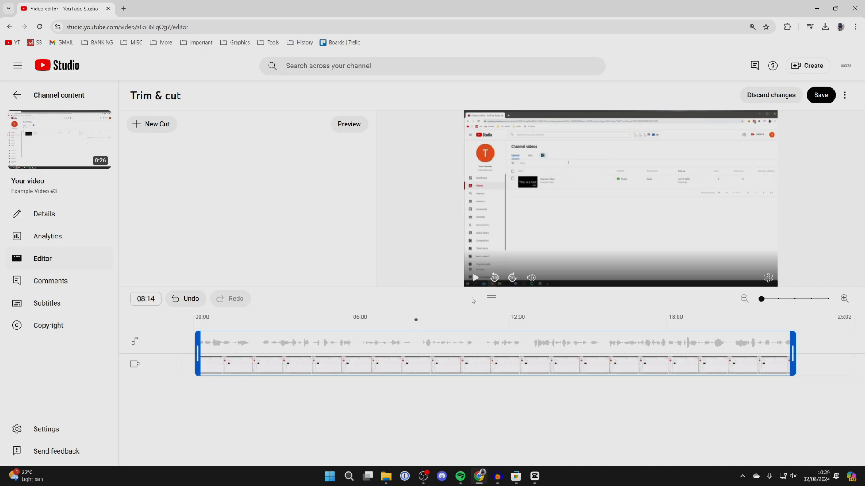
mouse_move(420, 336)
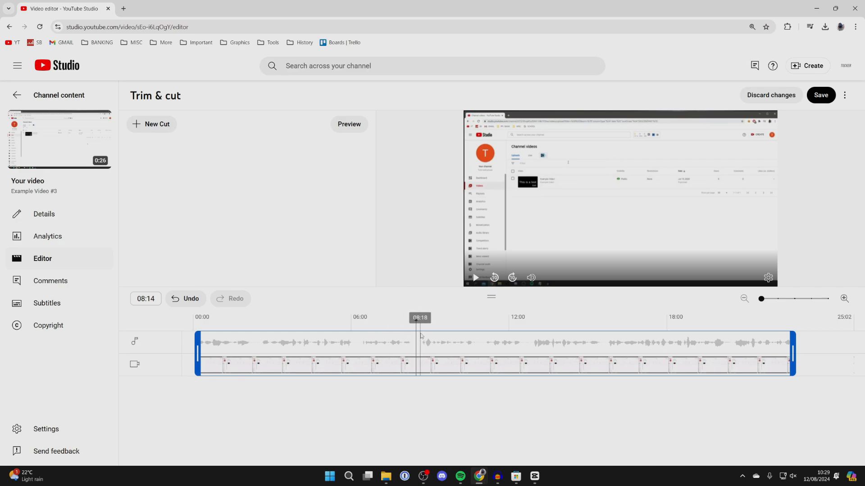
left_click(421, 320)
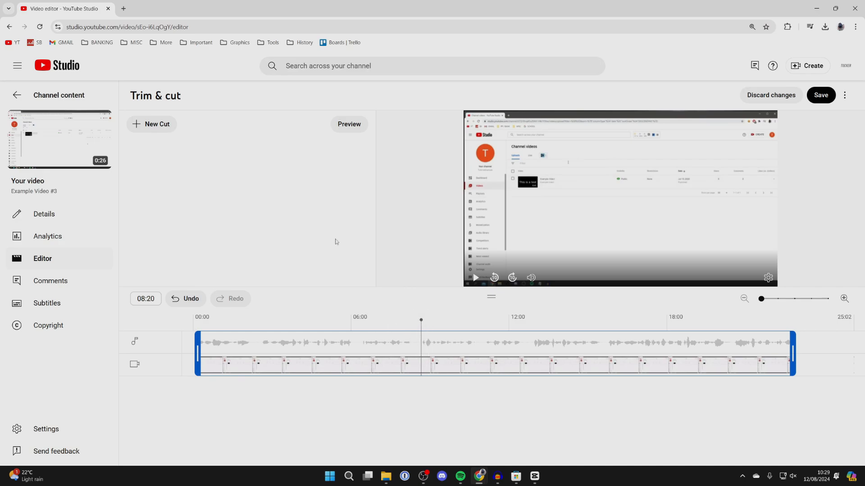
Add a new cut at 08:20–10:26 and play back the preview to check it.
left_click(157, 123)
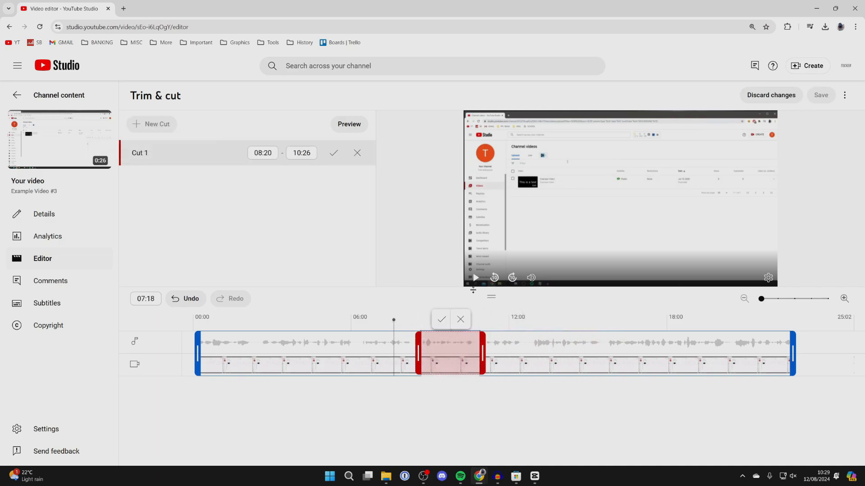
left_click(474, 278)
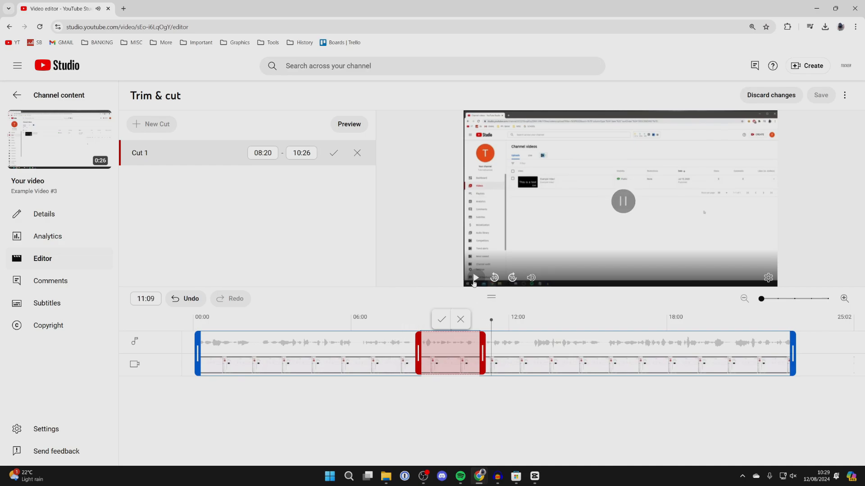
mouse_move(441, 319)
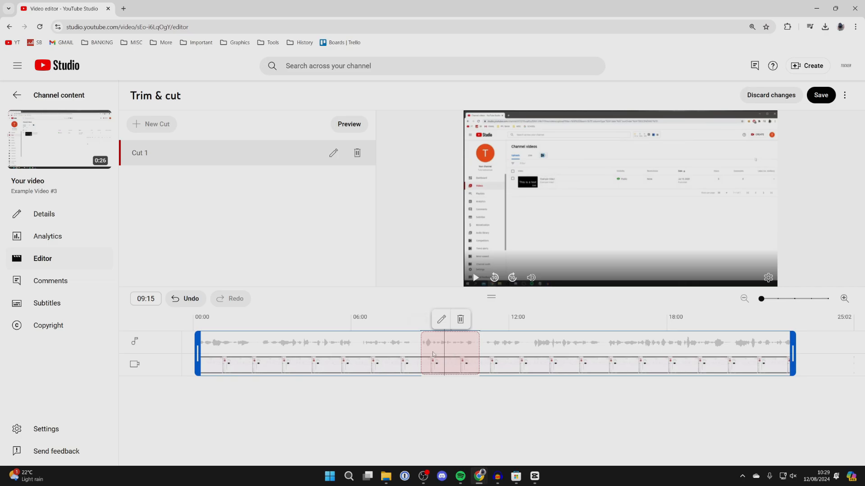
Save the trimmed Example Video #3 and confirm in the Save changes dialog.
left_click(820, 95)
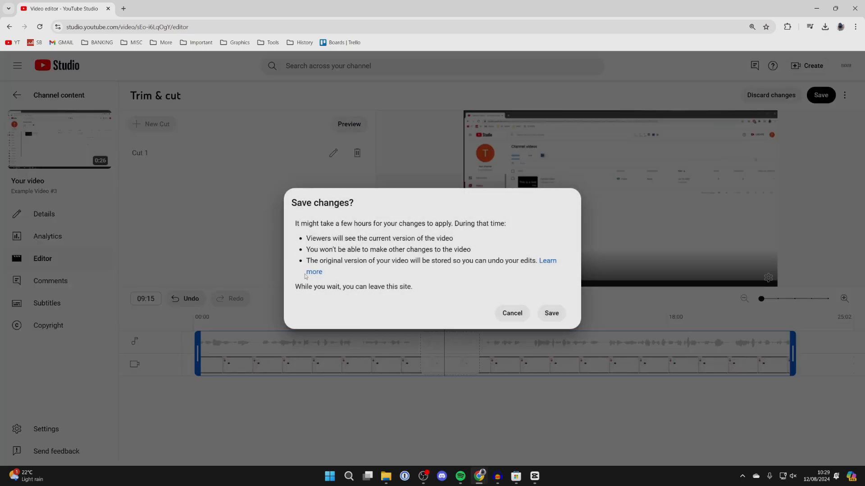
left_click(551, 313)
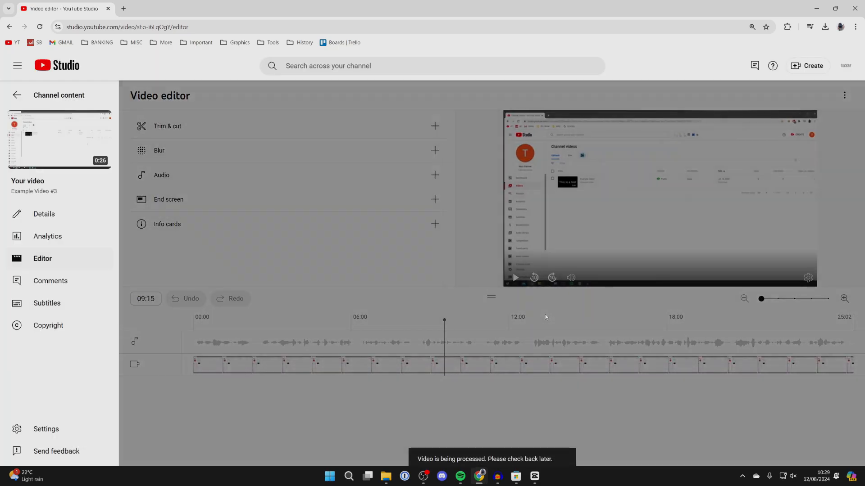